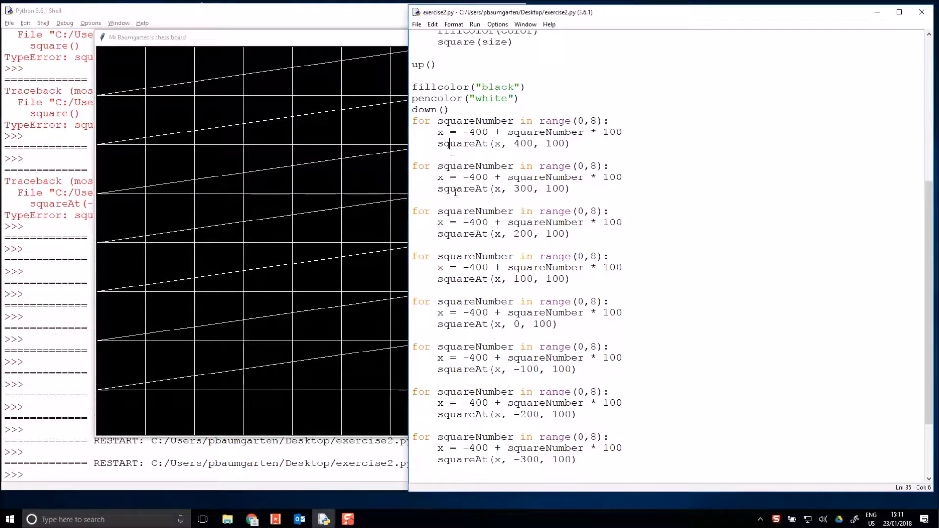
Select the lower row loops, then place the caret between the first two row loops
drag(437, 187, 576, 459)
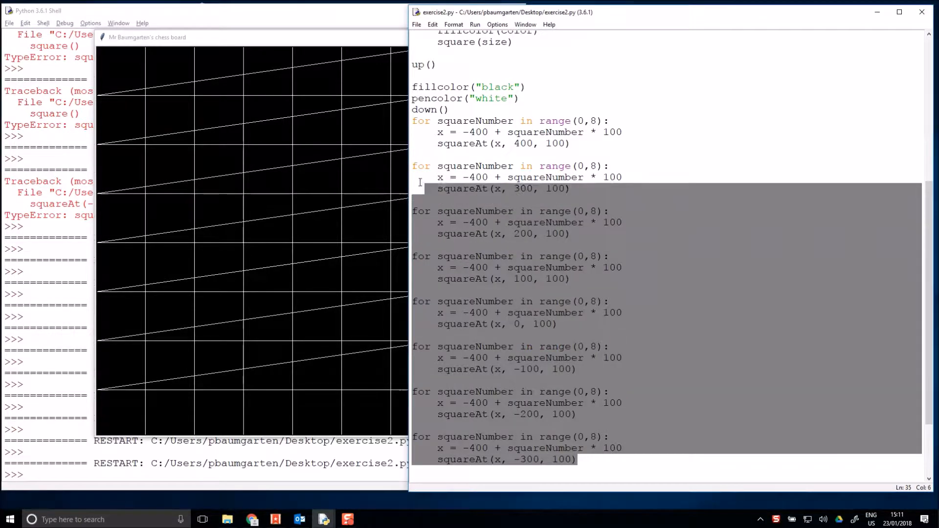
click(450, 166)
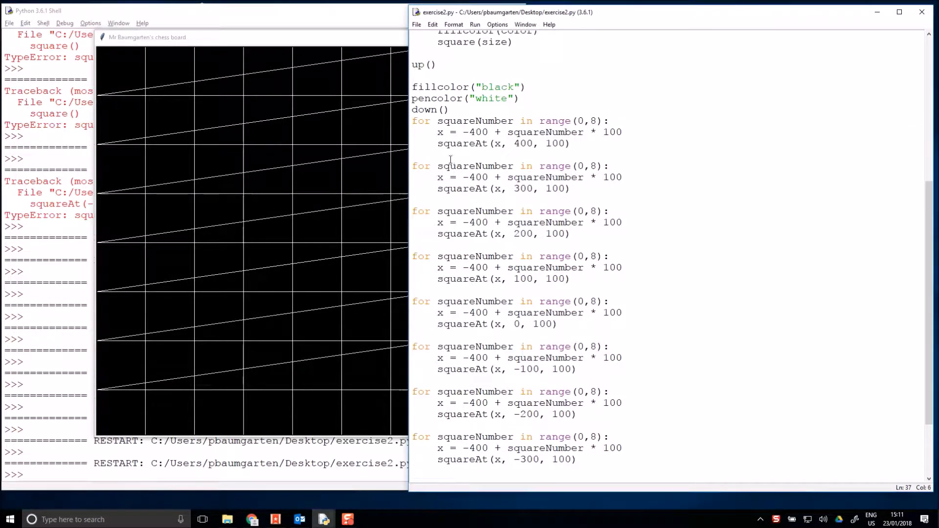
click(412, 155)
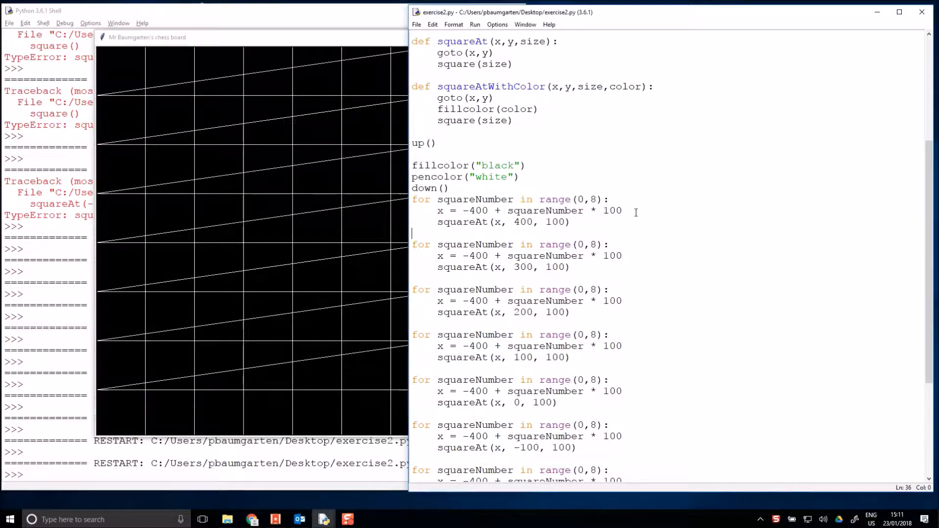
mouse_move(649, 215)
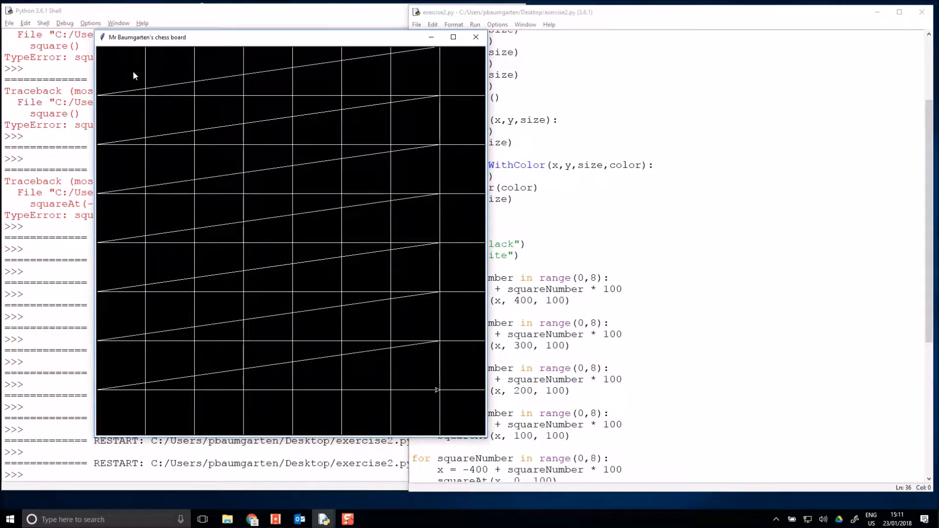
mouse_move(179, 78)
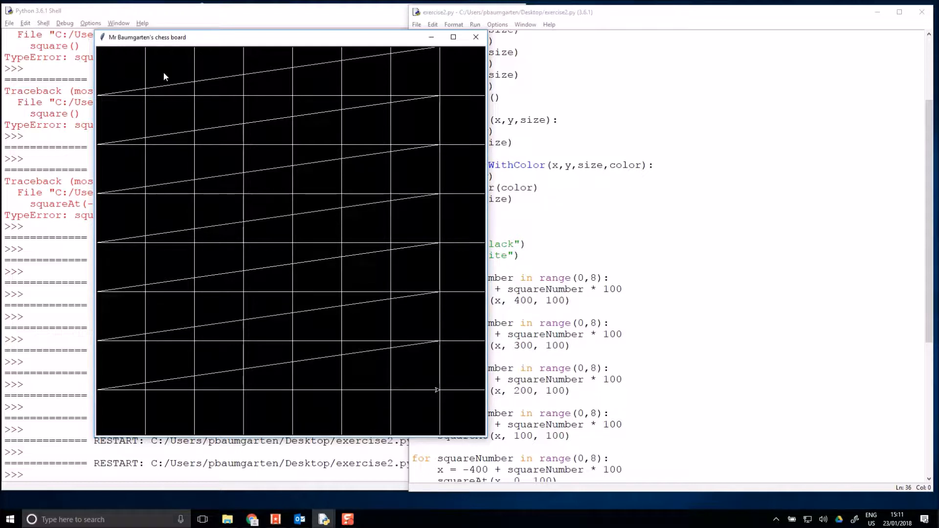
mouse_move(220, 82)
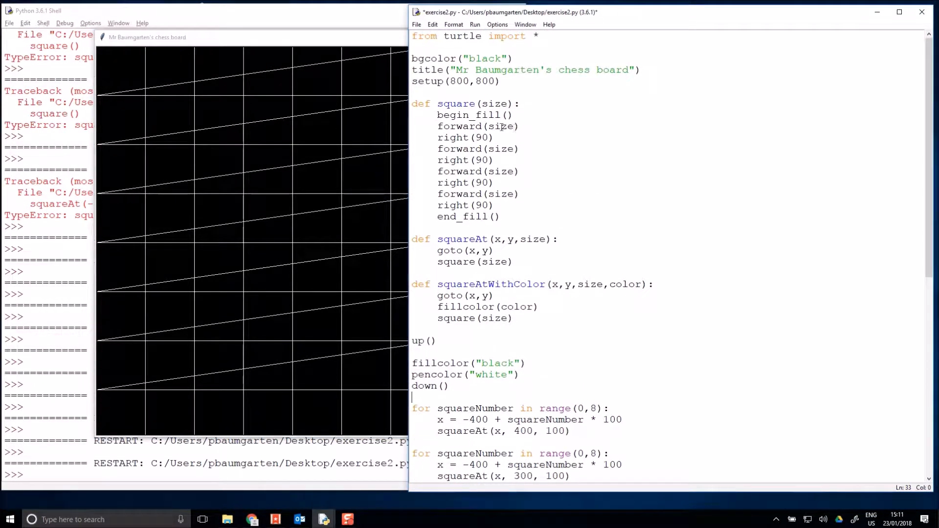
scroll(down, 3)
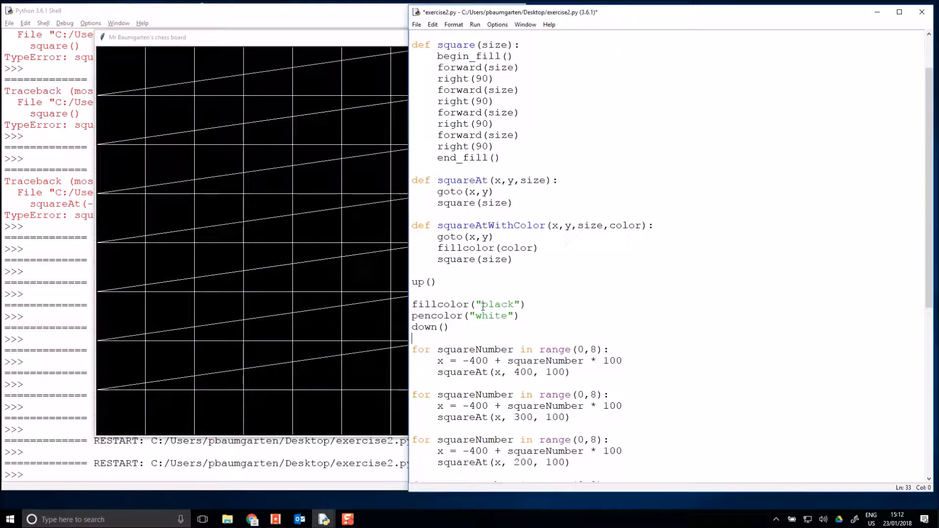
double_click(498, 304)
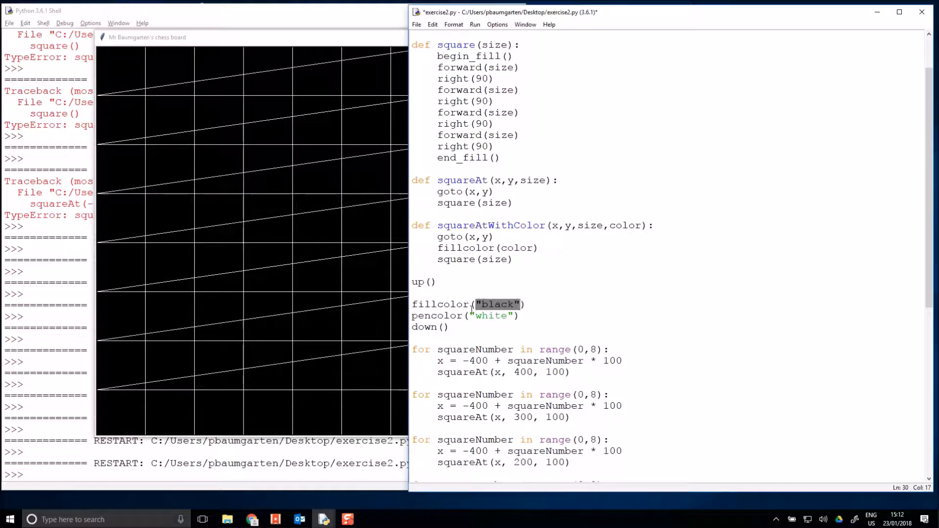
click(471, 315)
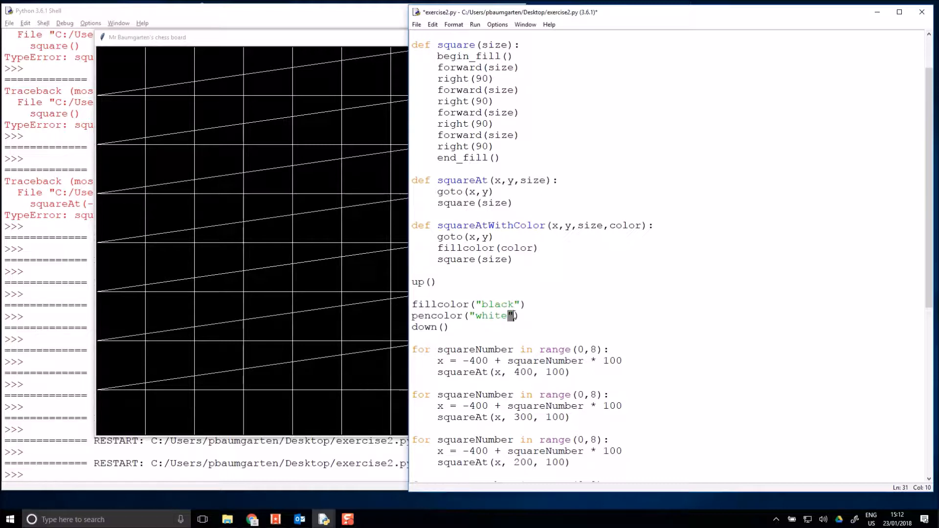
double_click(489, 316)
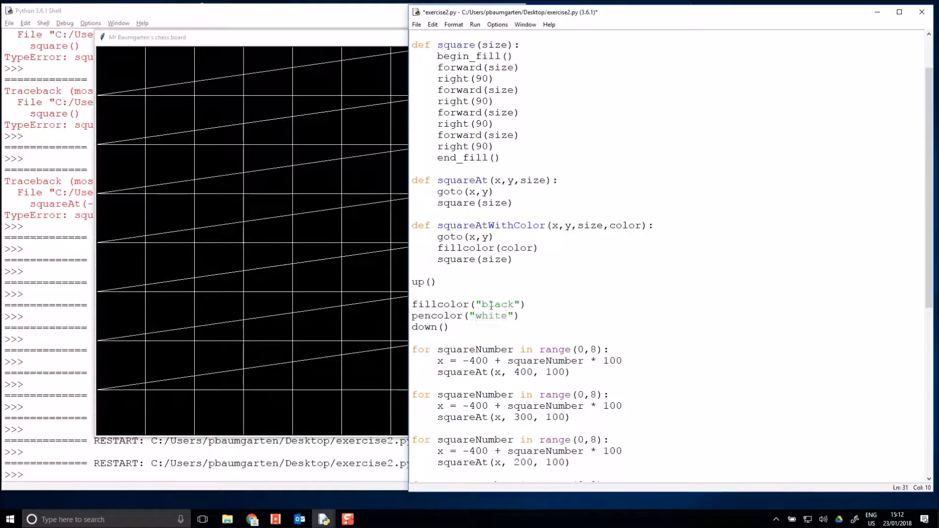
double_click(497, 304)
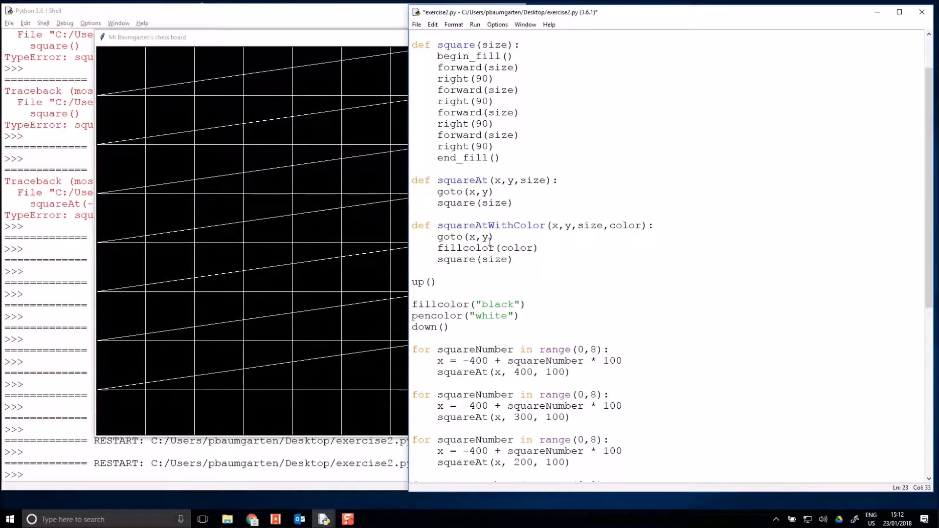
click(523, 259)
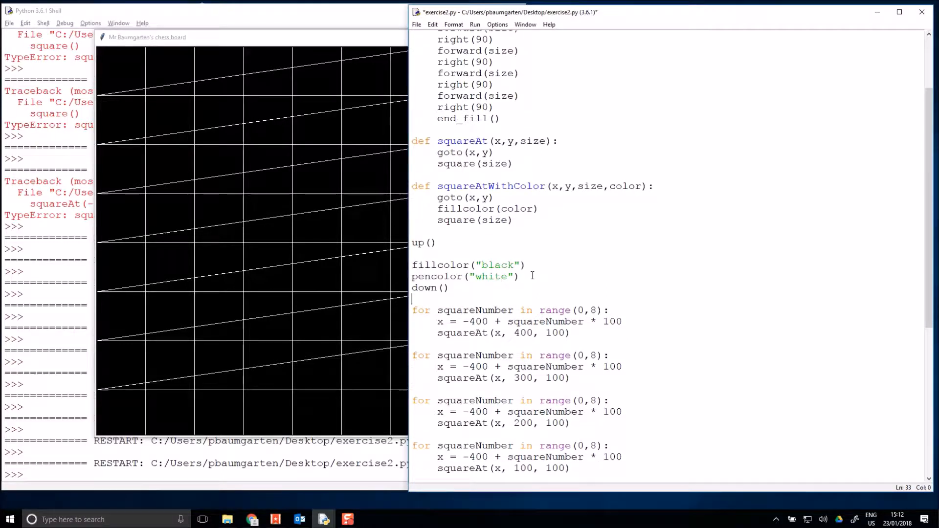
Add a new line after down() reading nextColor = "white"
key(enter)
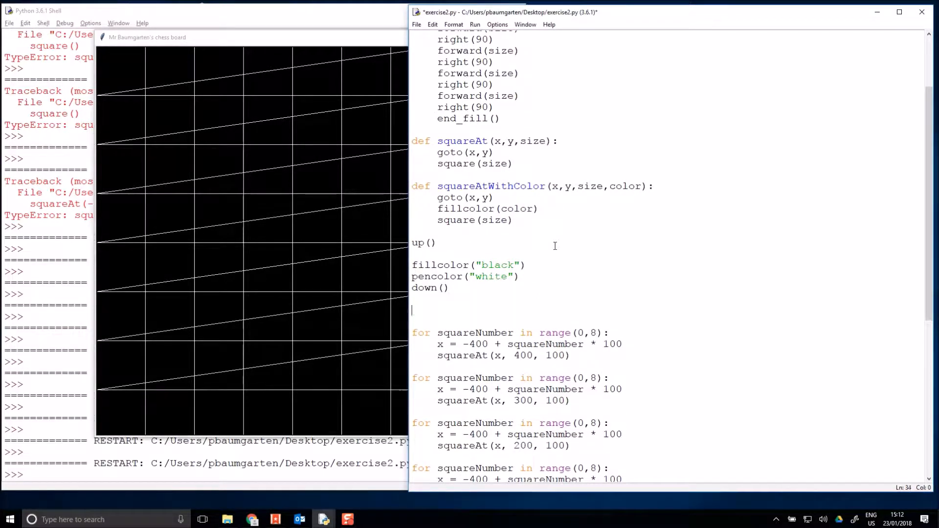
text(n)
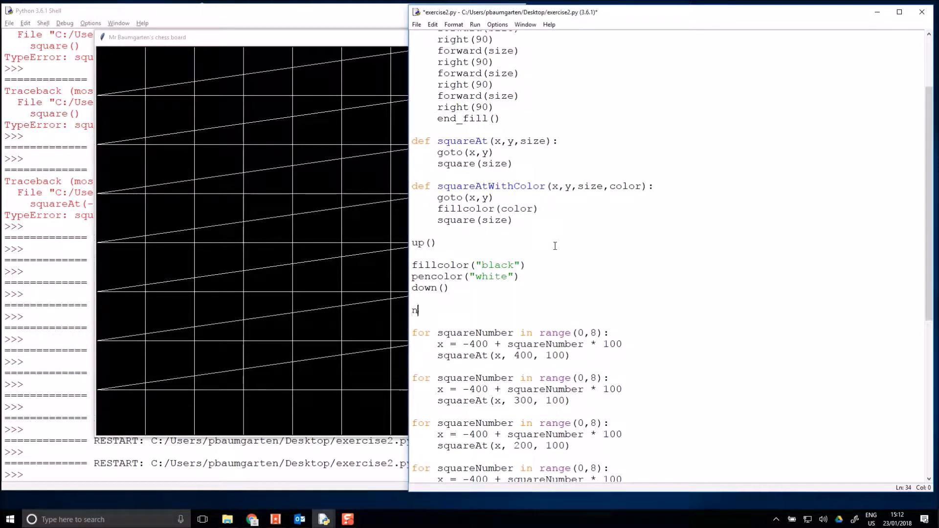
text(extColor = "wh)
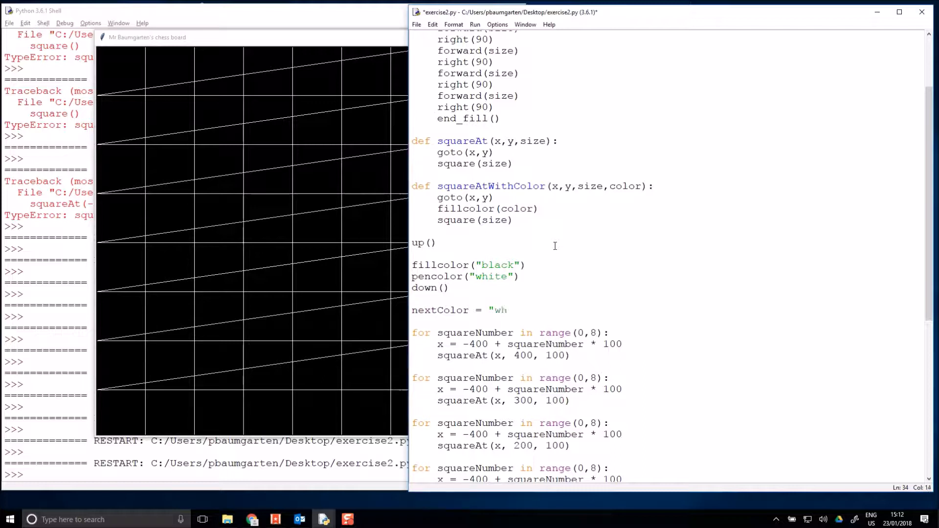
text(ite")
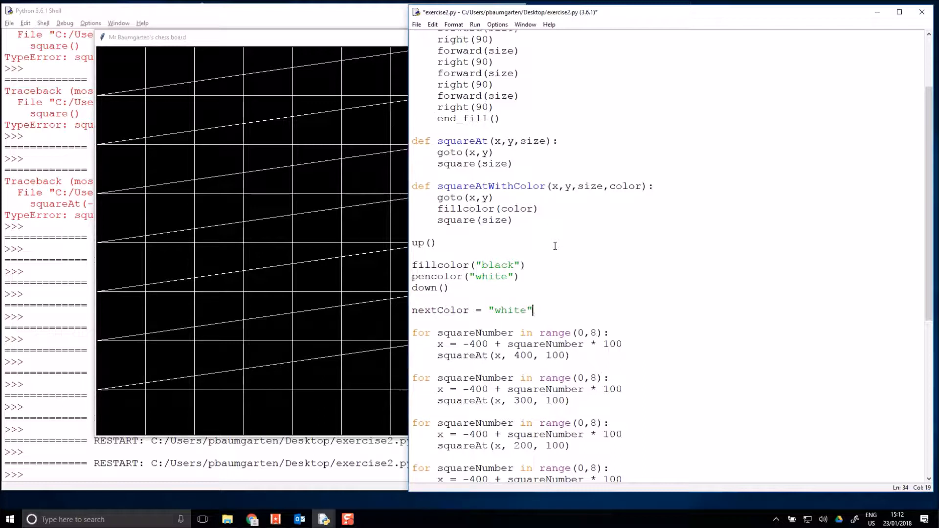
scroll(down, 3)
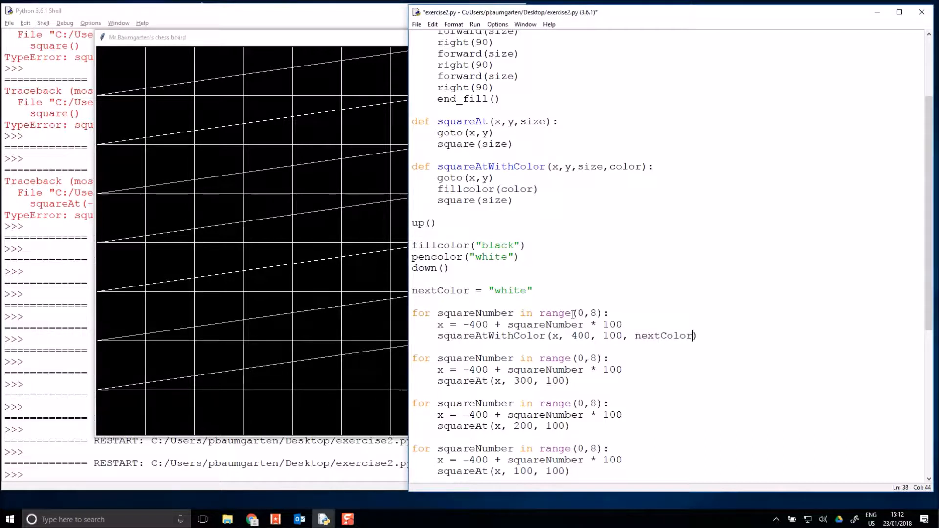
Pass nextColor to squareAtWithColor in the first row loop and save exercise2.py
double_click(663, 336)
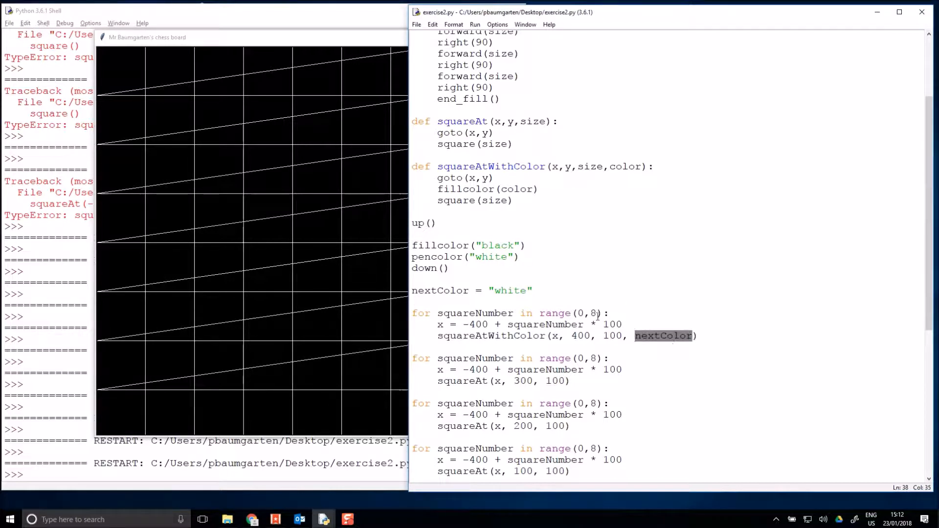
click(674, 330)
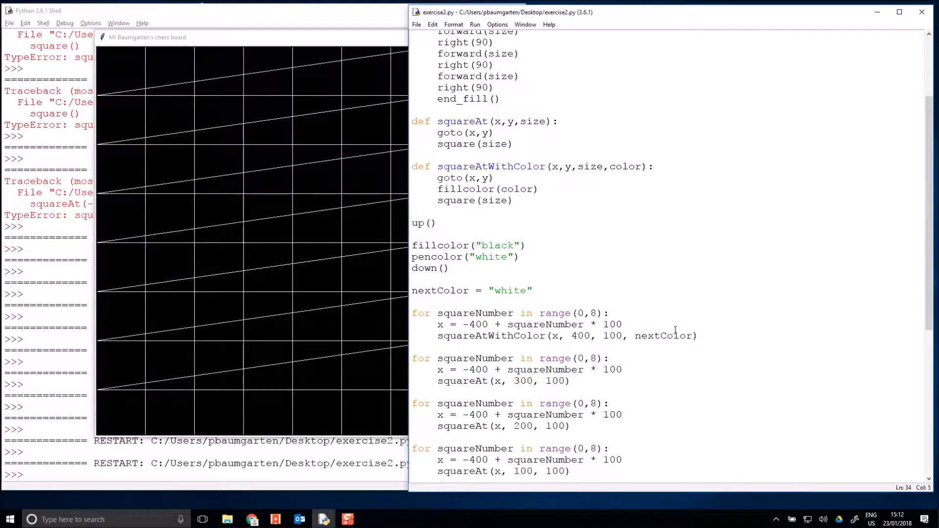
click(458, 178)
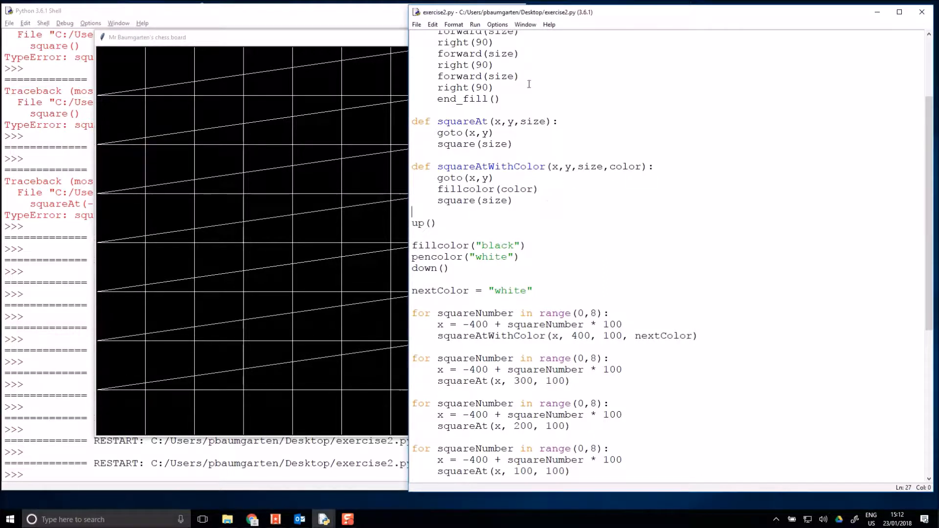
click(474, 24)
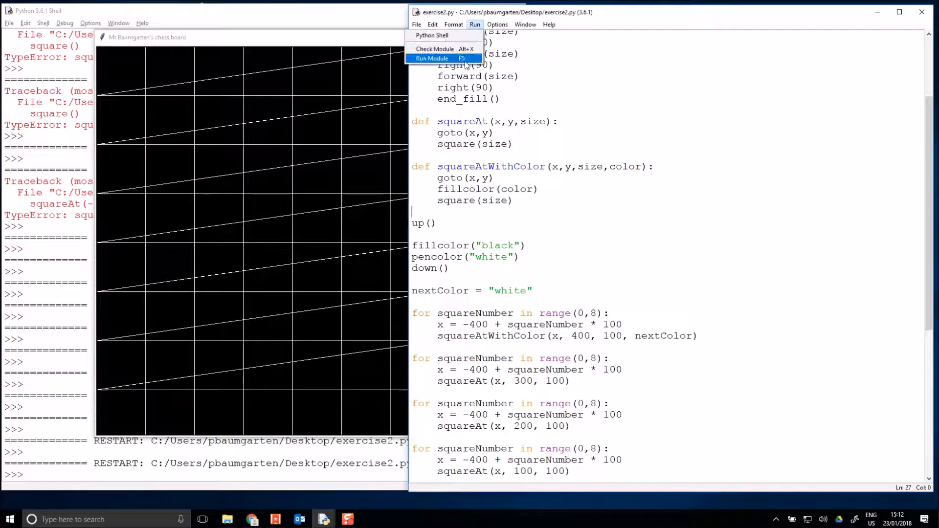
Run exercise2.py and watch the board redraw with a white top row
click(431, 58)
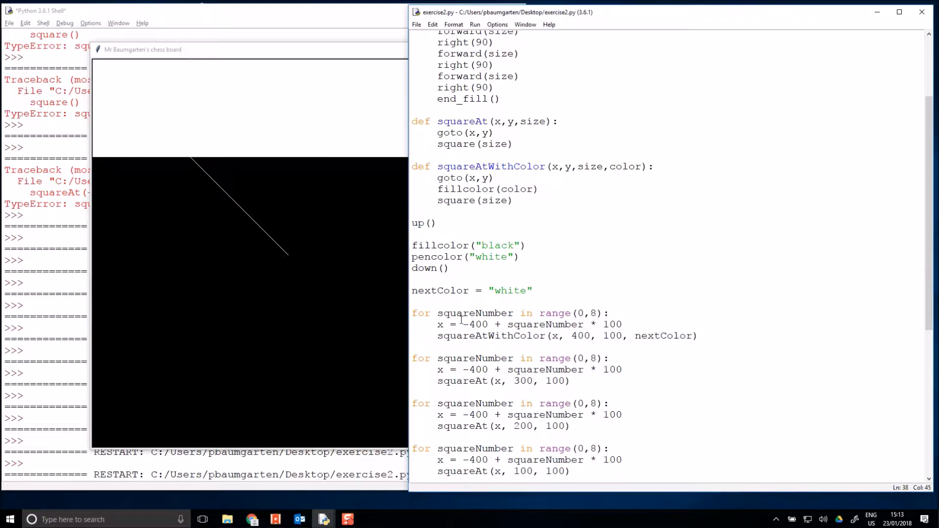
double_click(461, 381)
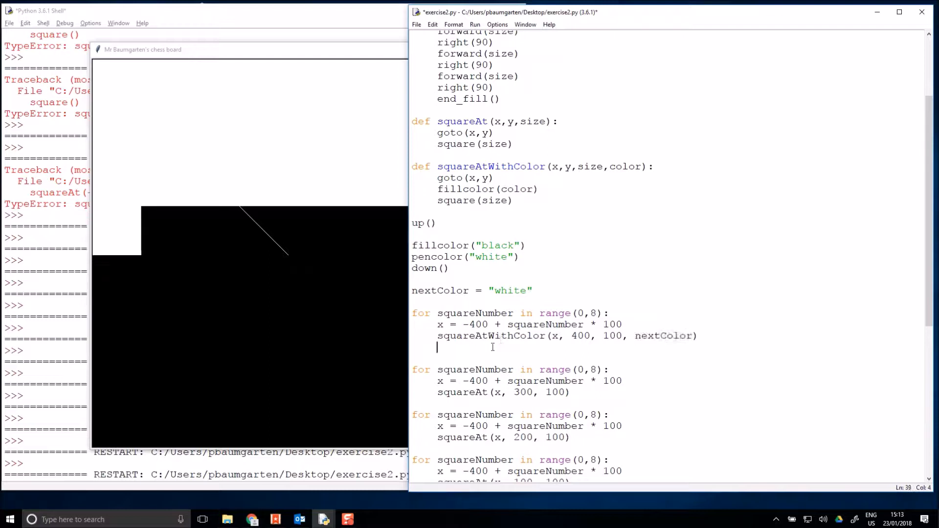
Type the condition if nextColor == "white": below the first loop's square call
text(d)
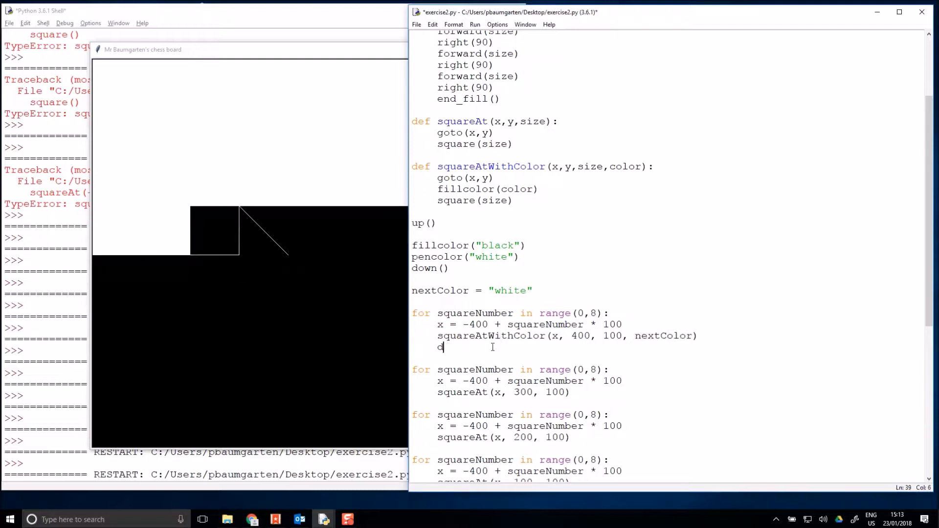
text(if next)
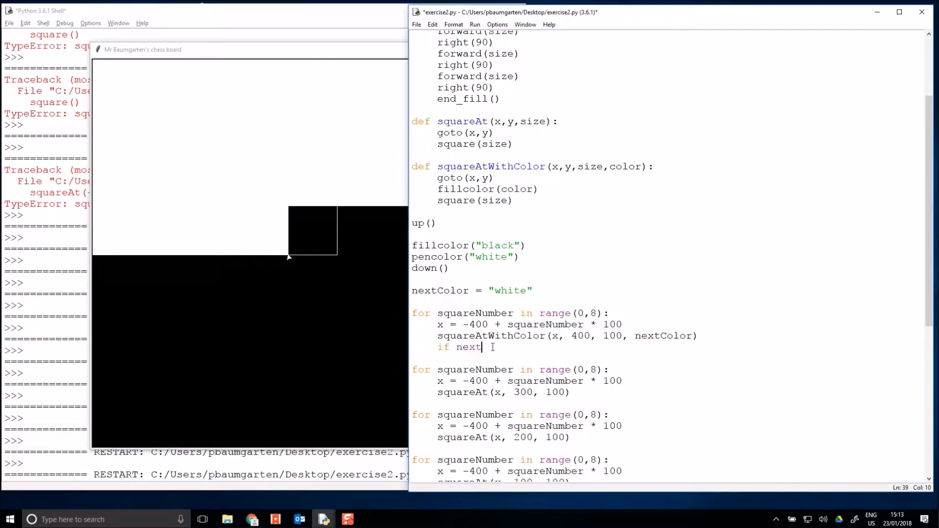
text(Color ==)
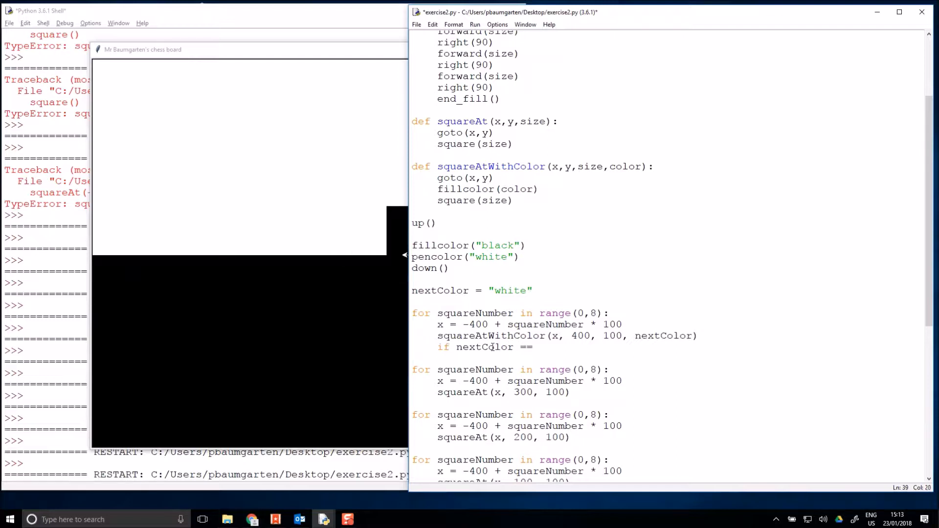
text("white")
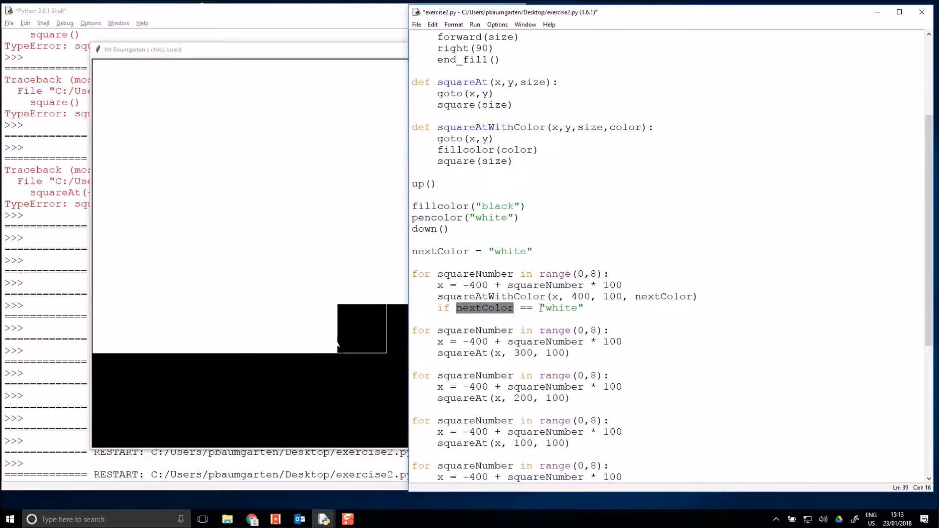
double_click(560, 307)
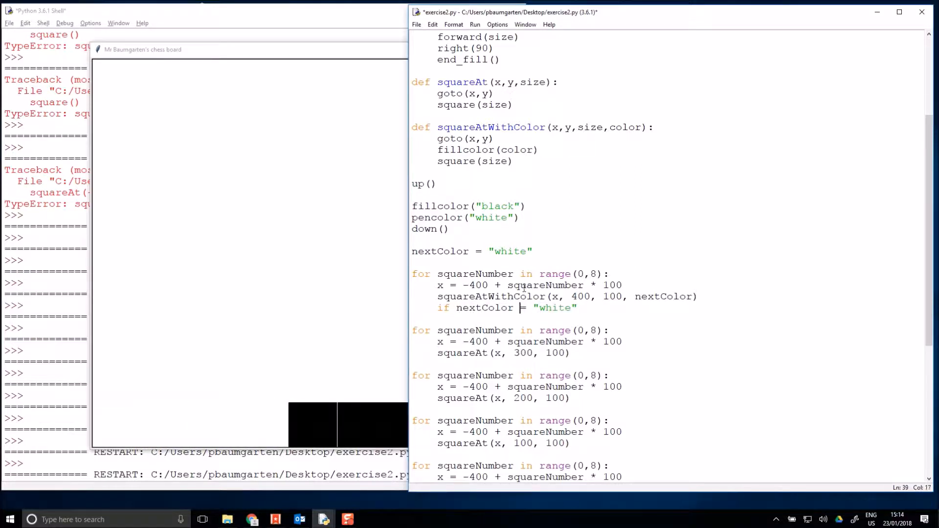
text(=)
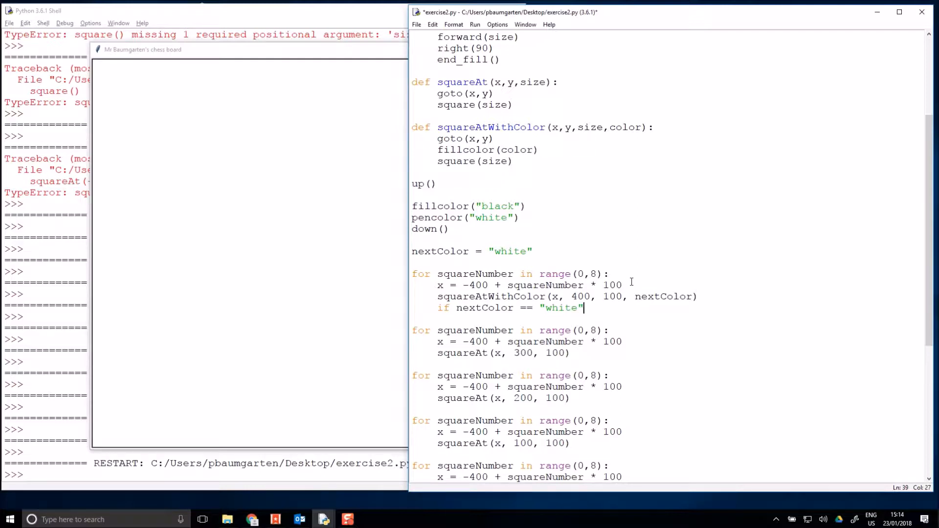
text(:)
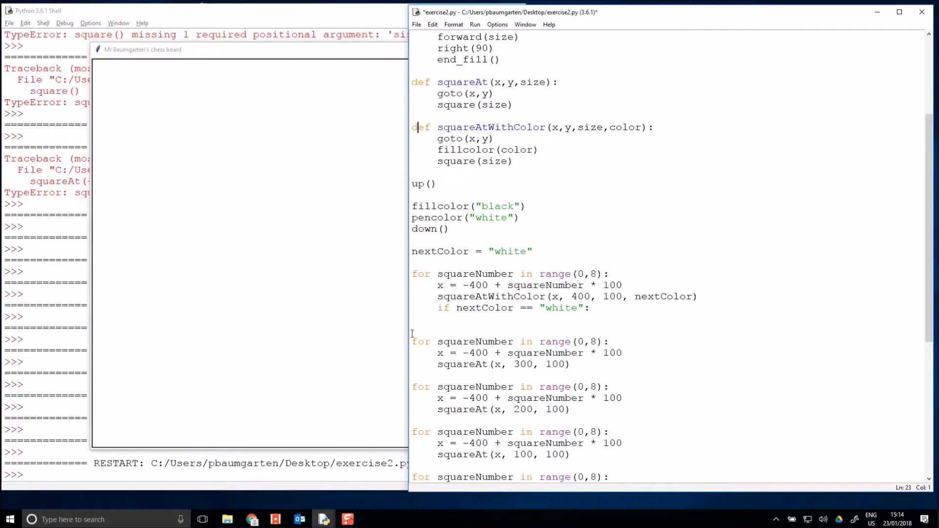
Set nextColor = "brown" inside the if body of the first row loop
click(599, 308)
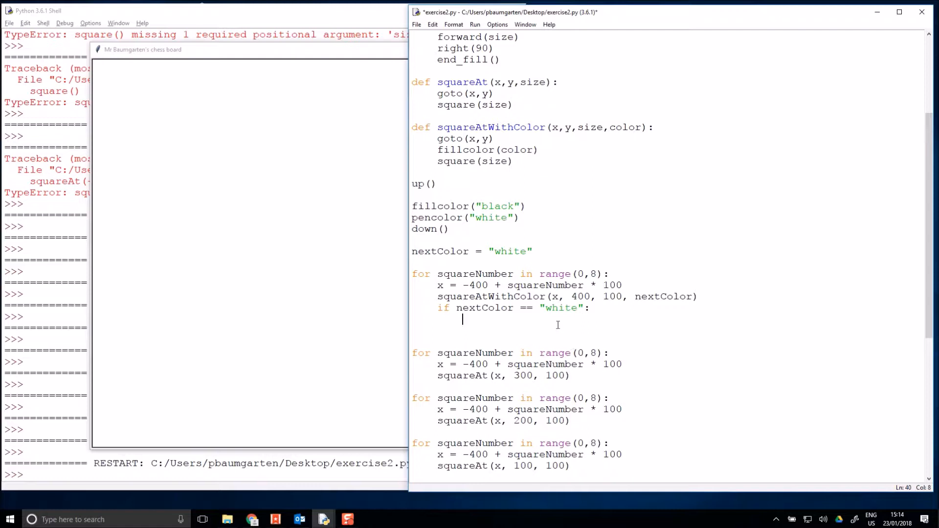
mouse_move(661, 293)
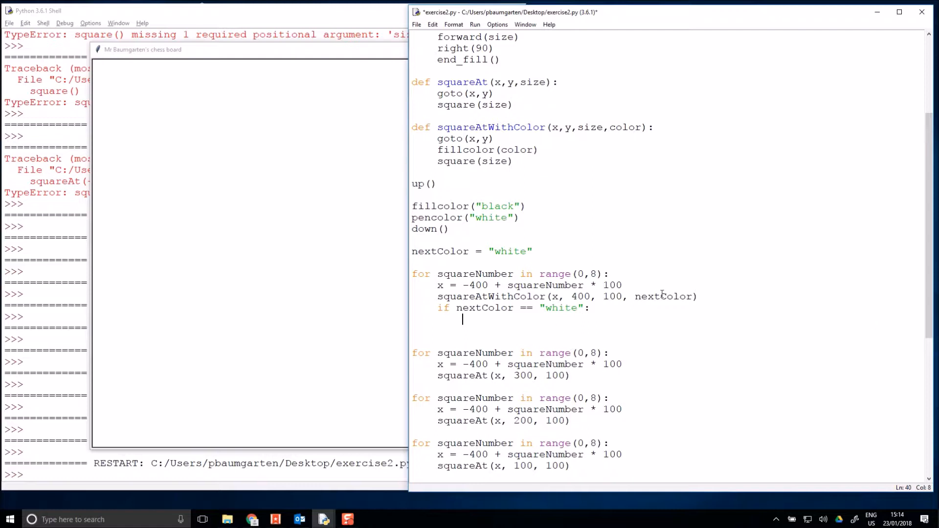
double_click(662, 296)
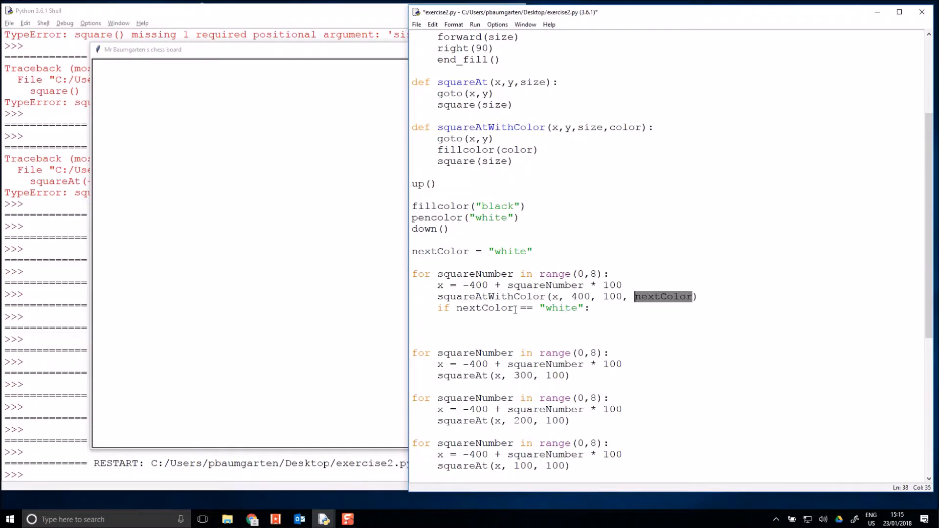
text(n)
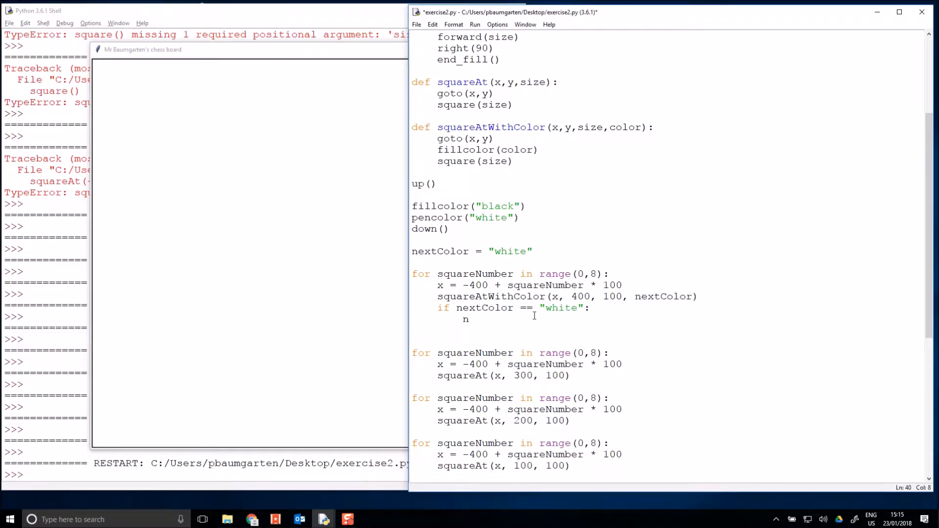
text(extColor = ")
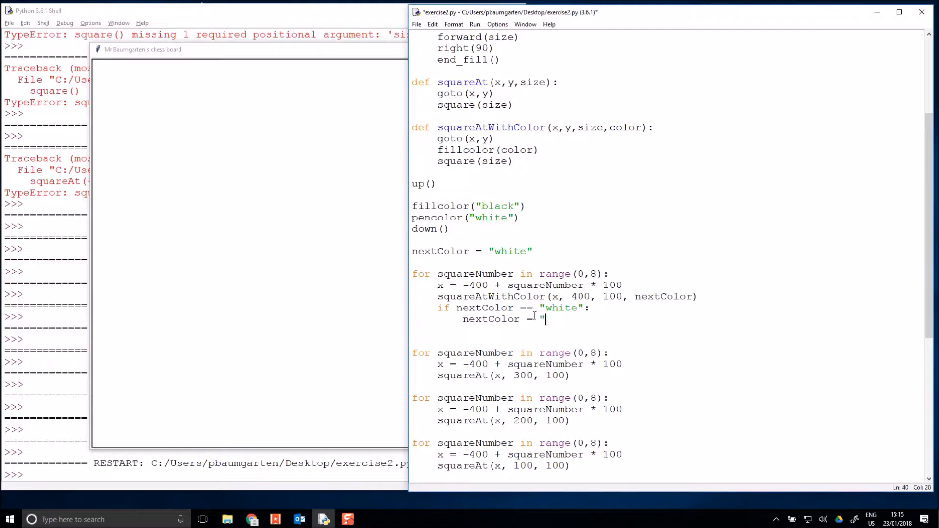
text(brown")
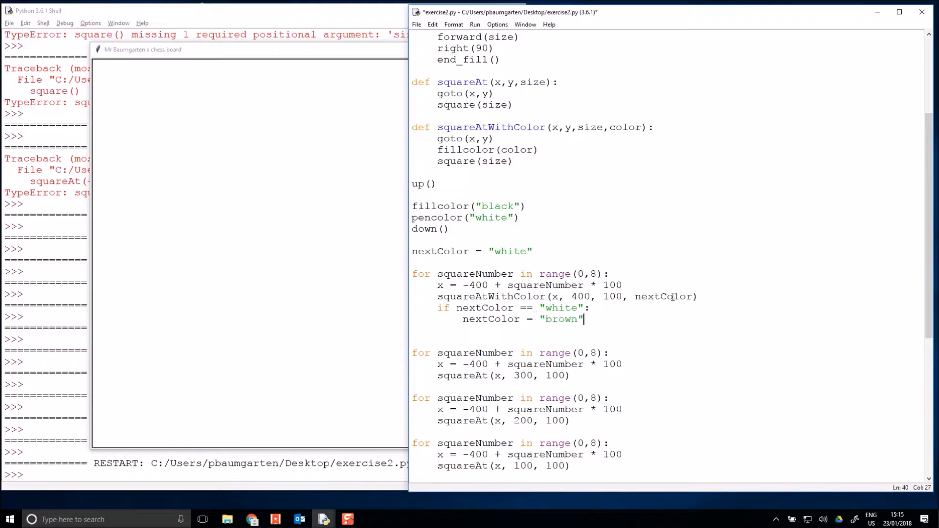
mouse_move(631, 327)
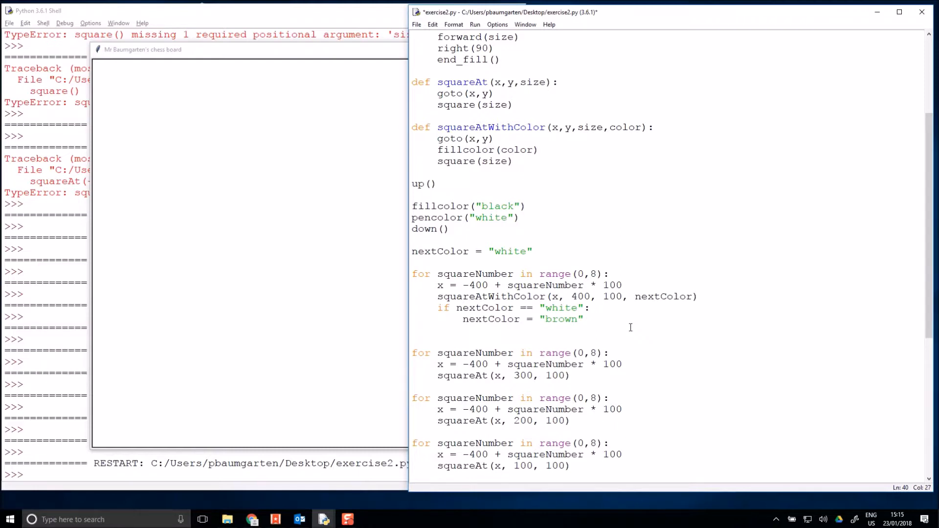
Add an else branch that sets nextColor back to "white"
text(else:)
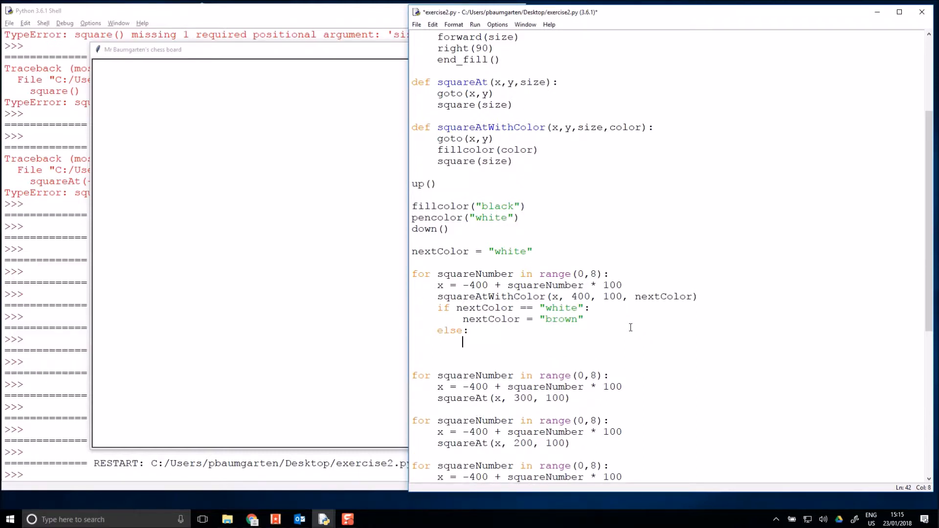
text(nextColor =)
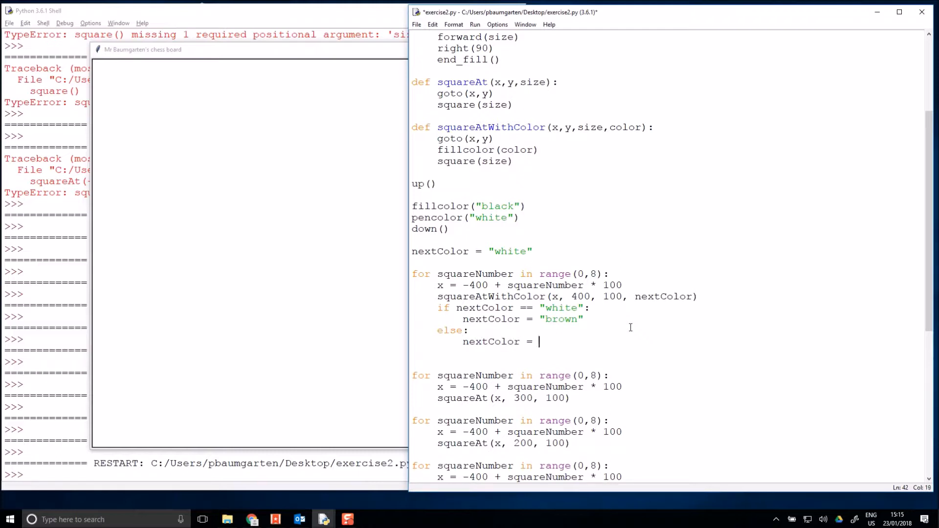
text("white")
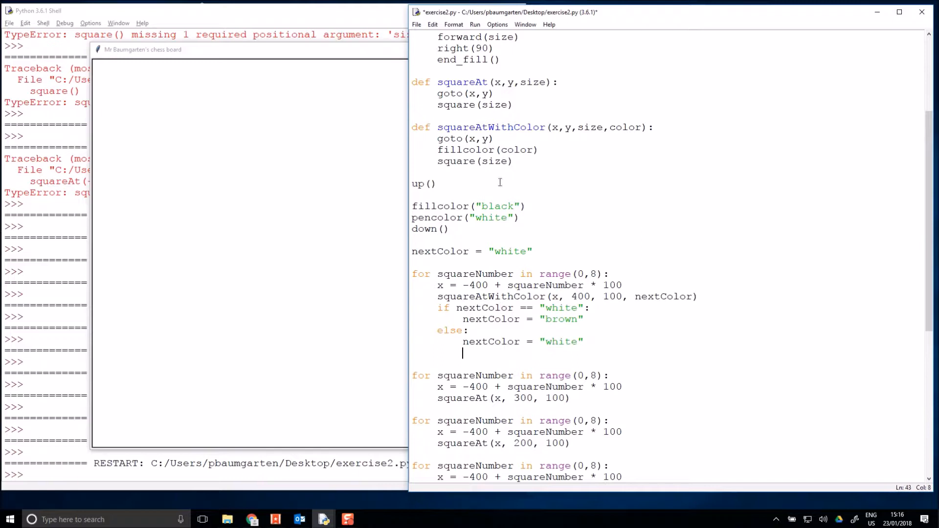
click(475, 25)
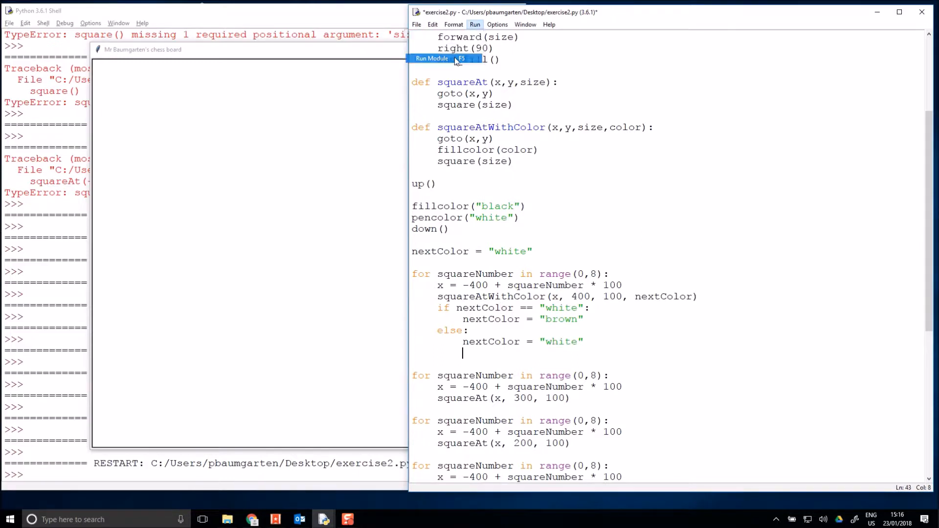
Run the module to draw a top row of alternating white and brown squares
click(432, 59)
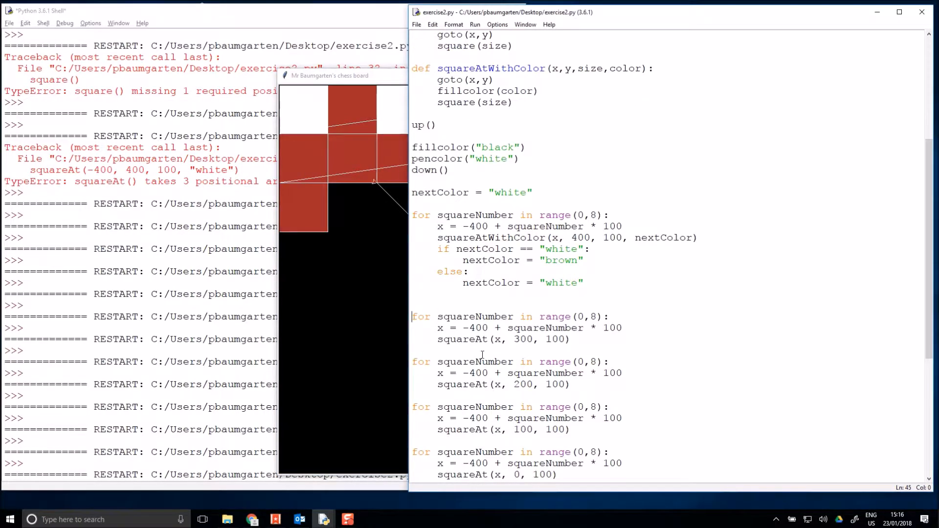
Rename the second row loop's squareAt call to squareAtWithColor
double_click(462, 339)
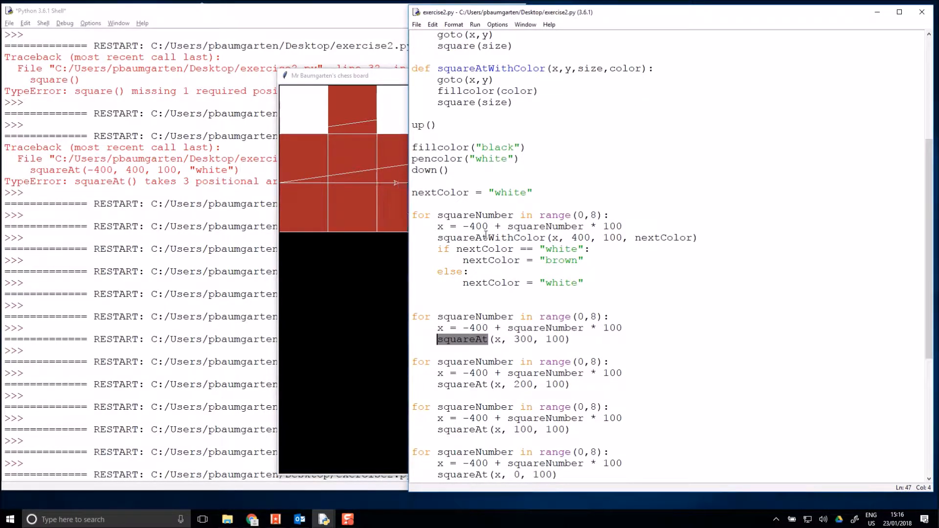
click(605, 249)
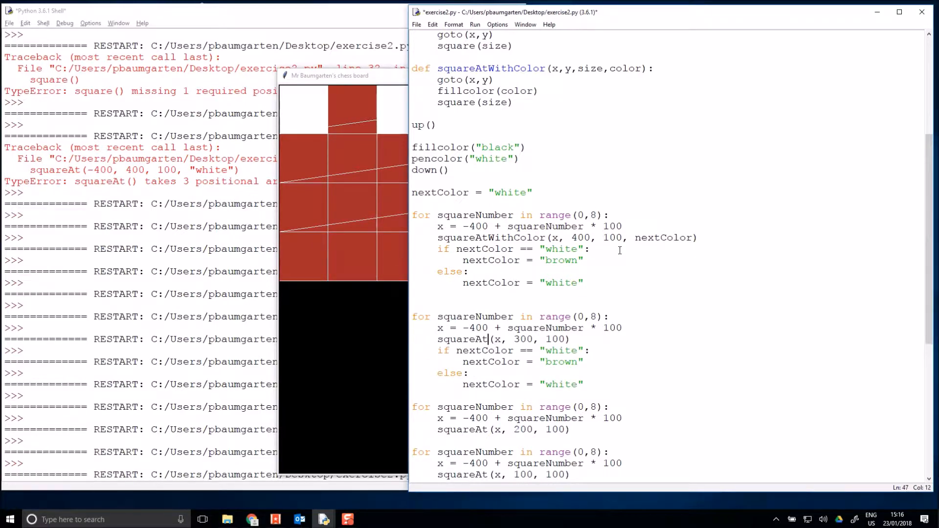
text(WithColor)
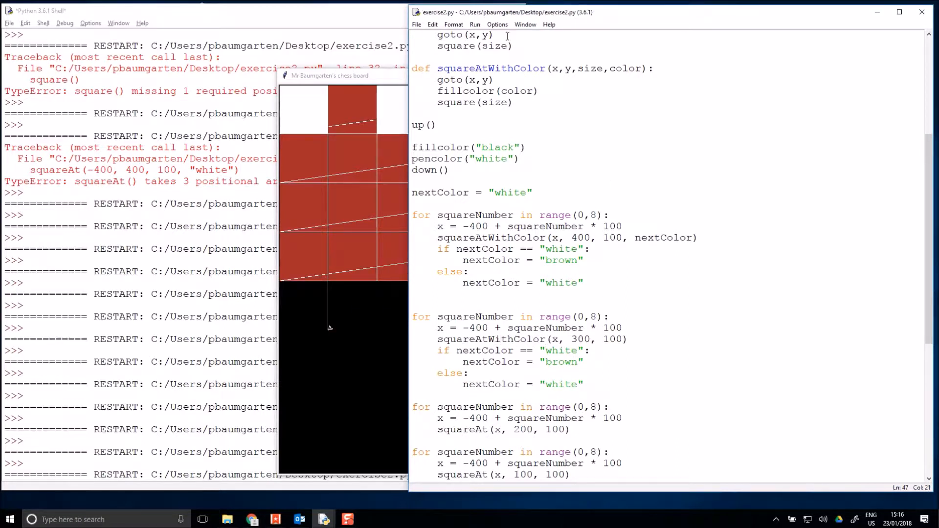
Run the script, drawing the alternating top row before the second row's missing-argument error
click(475, 24)
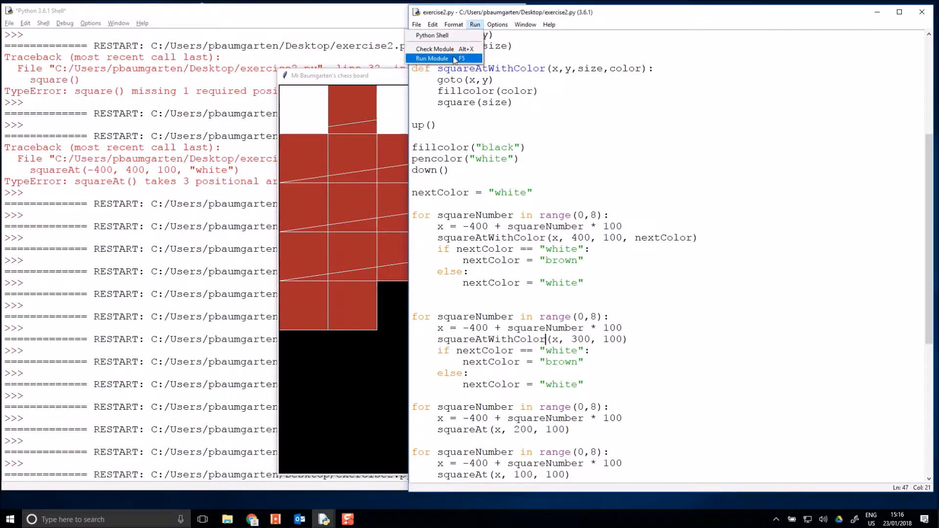
click(432, 58)
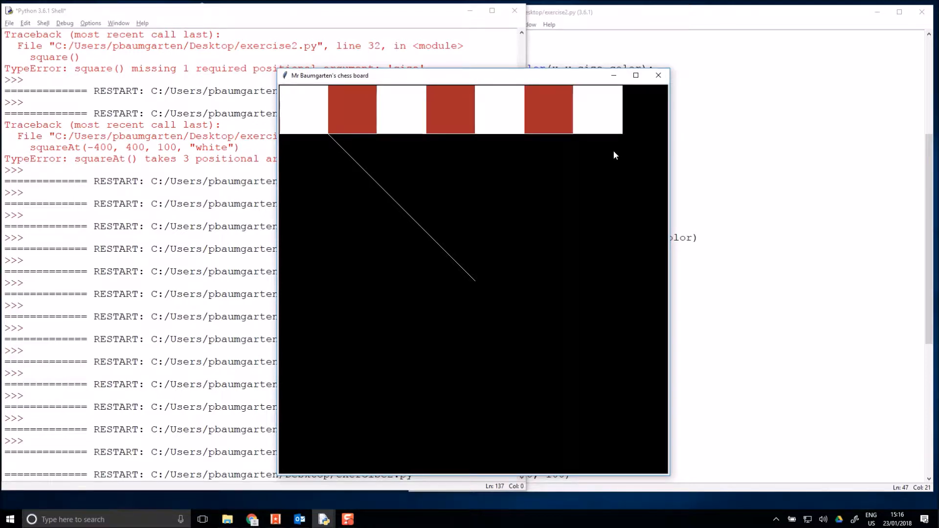
key(F5)
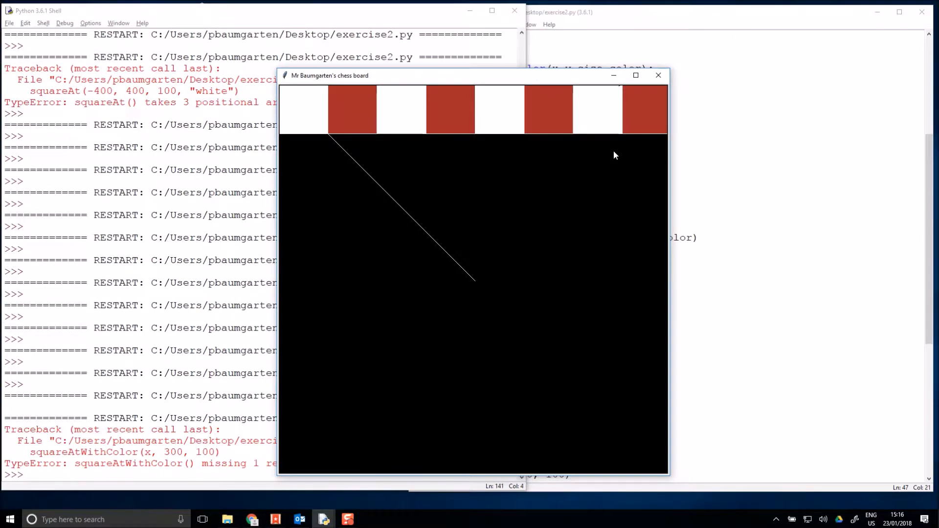
mouse_move(651, 177)
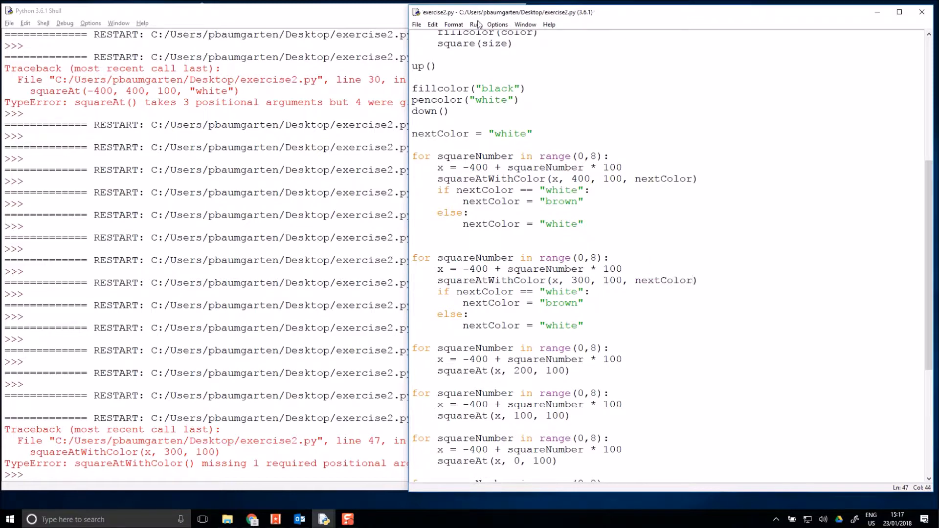
Run the module again to test how the second row draws
click(471, 24)
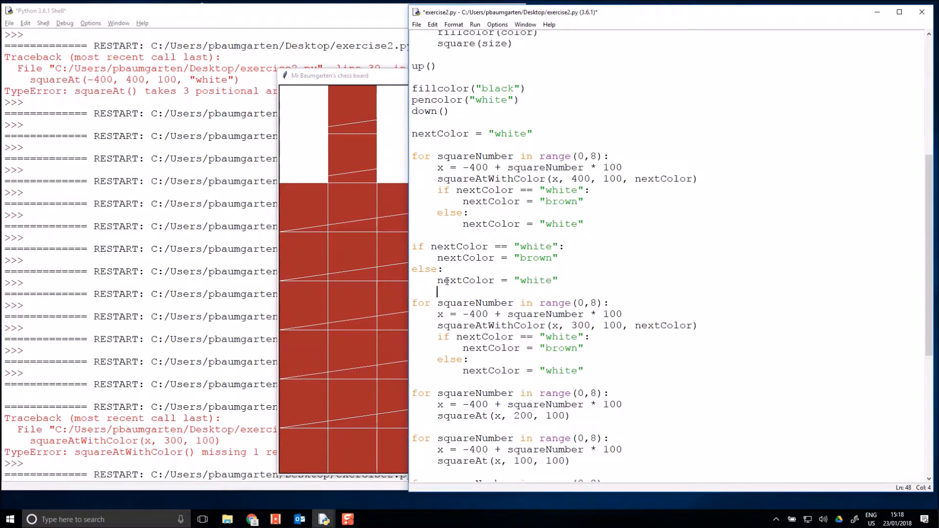
Rerun exercise2.py to check that the second row now starts brown
click(475, 25)
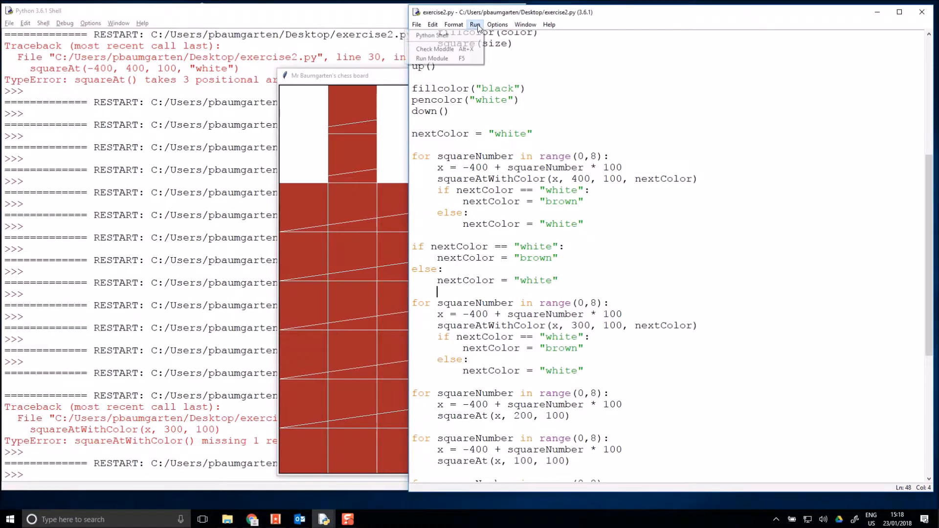
click(435, 57)
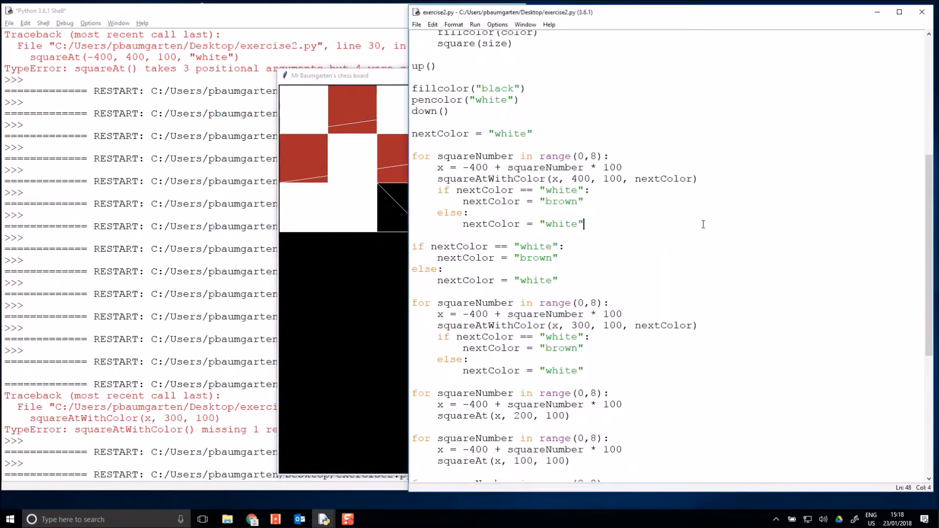
Select the leftover hard-coded squareAt row loops below the second row for deletion
scroll(down, 3)
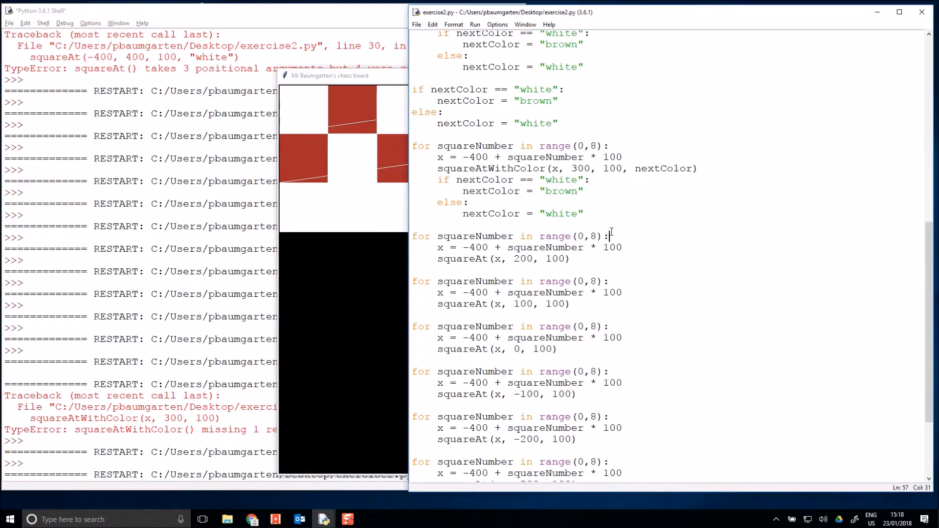
drag(412, 236, 568, 304)
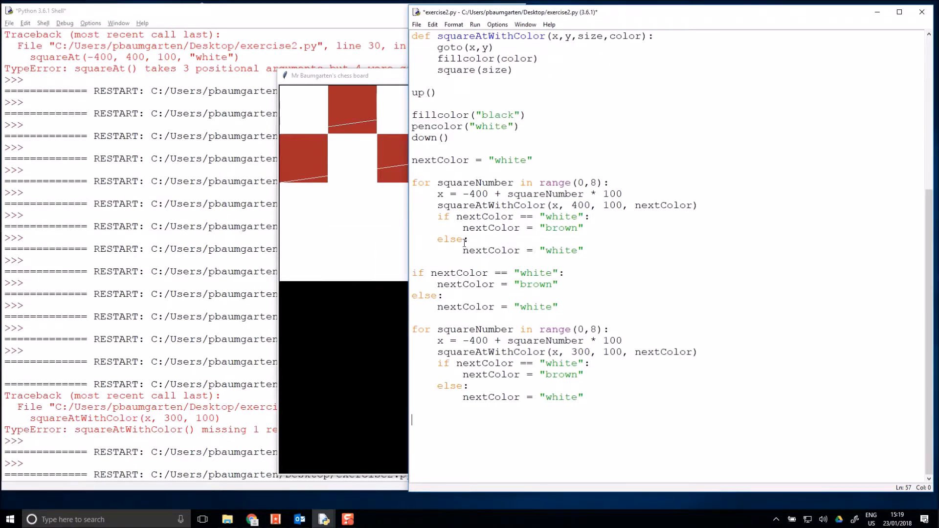
mouse_move(476, 276)
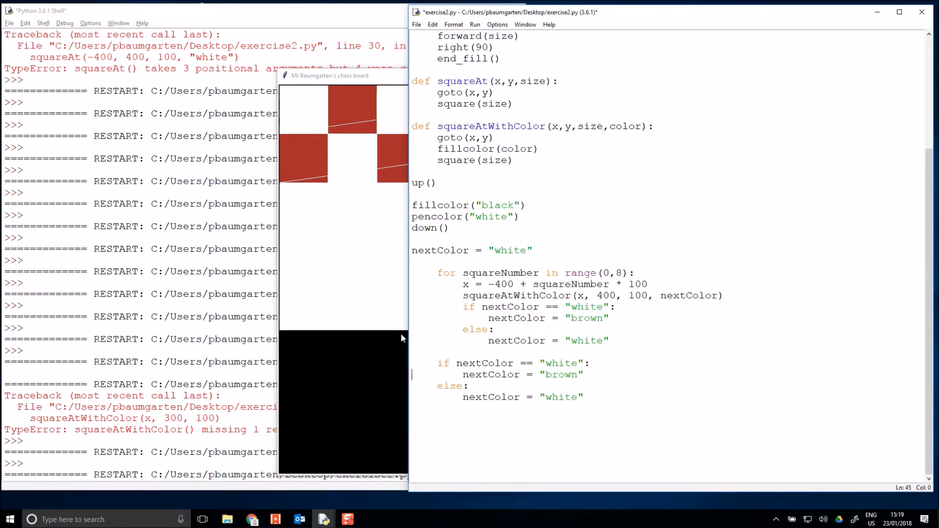
Add an outer 'for rowNumber in range(0,8):' loop and begin a 'y =' line
text(for rowNumber in range(0,)
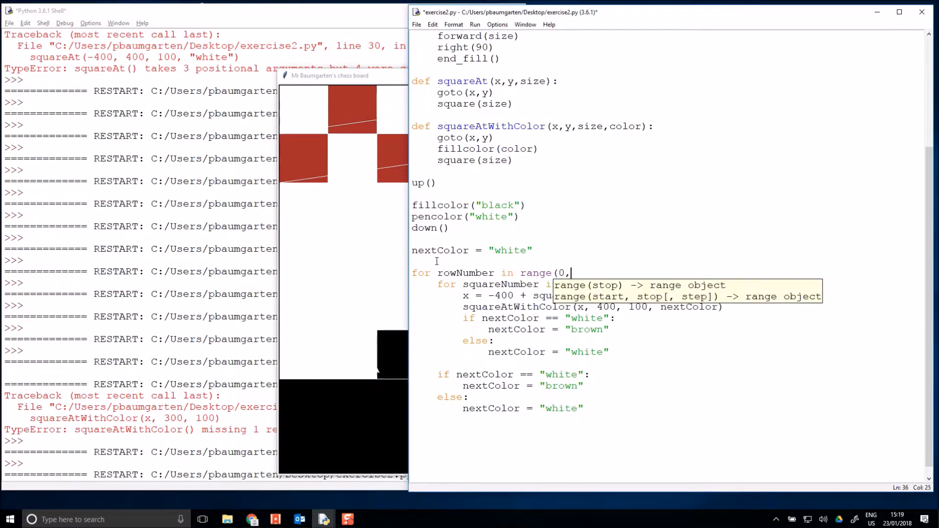
text(8):)
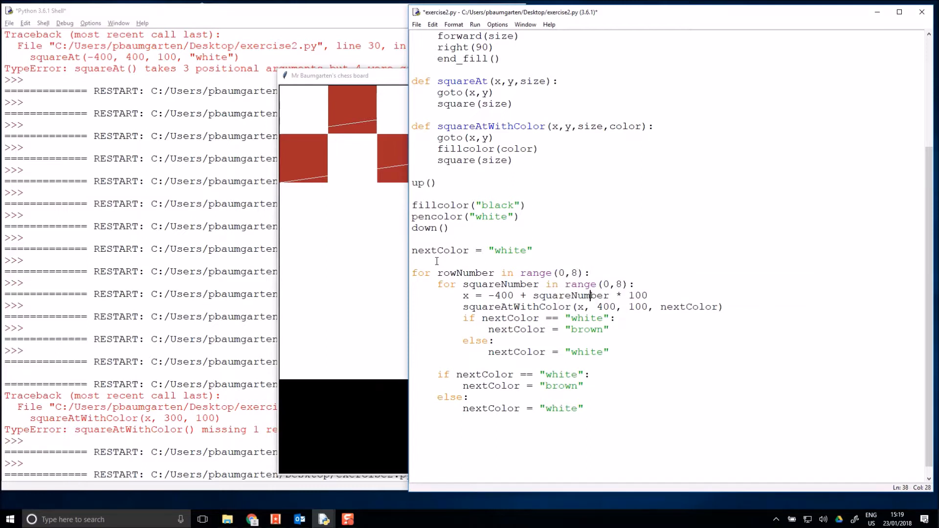
mouse_move(613, 240)
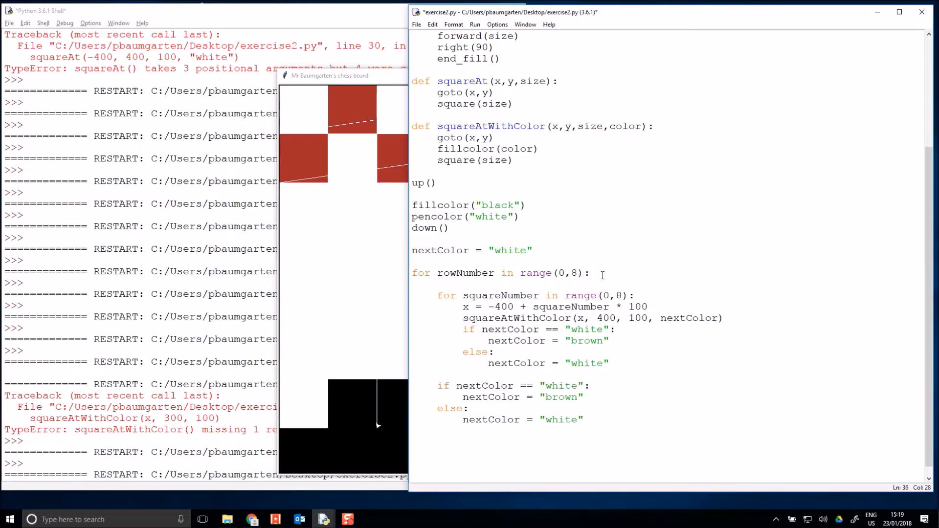
text(y =)
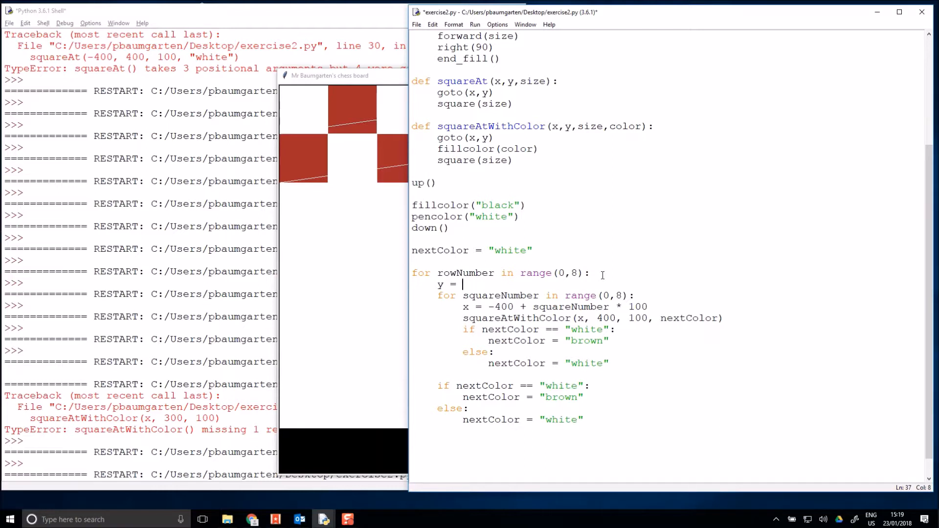
Complete 'y = 400 - 100 * rowNumber' and use y as each square's vertical position
double_click(606, 318)
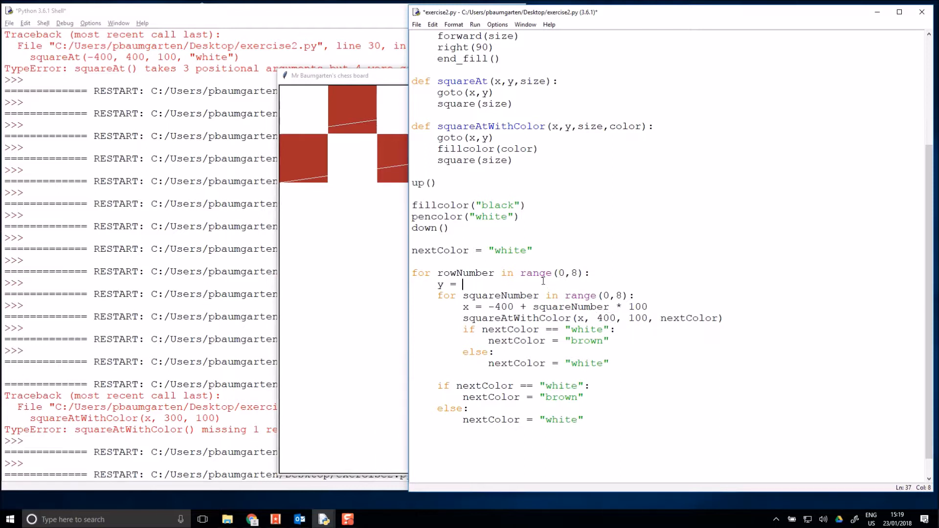
text(400)
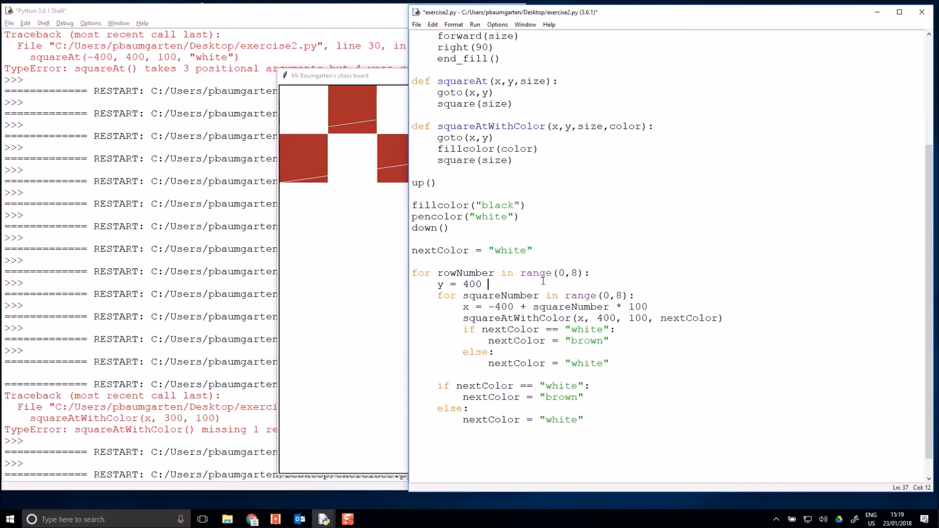
text(- 100 * rowN)
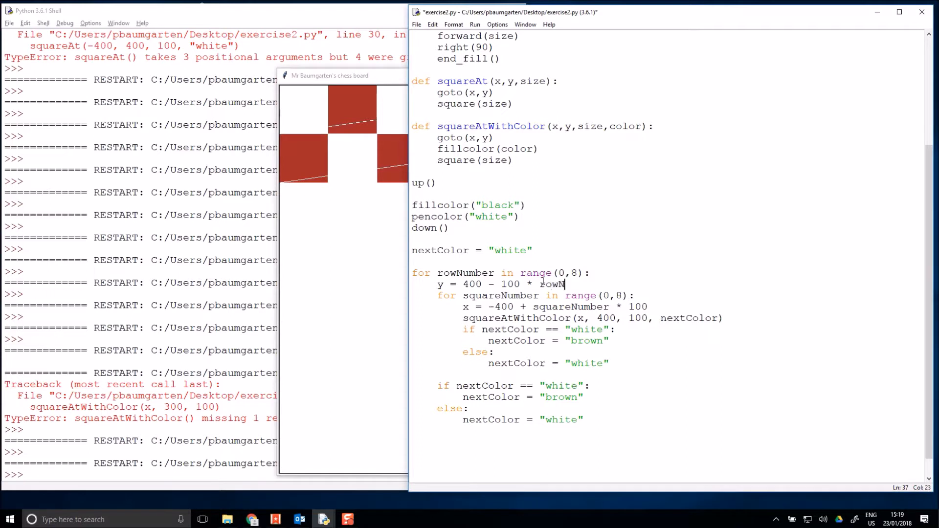
text(umber)
click(593, 317)
text(y)
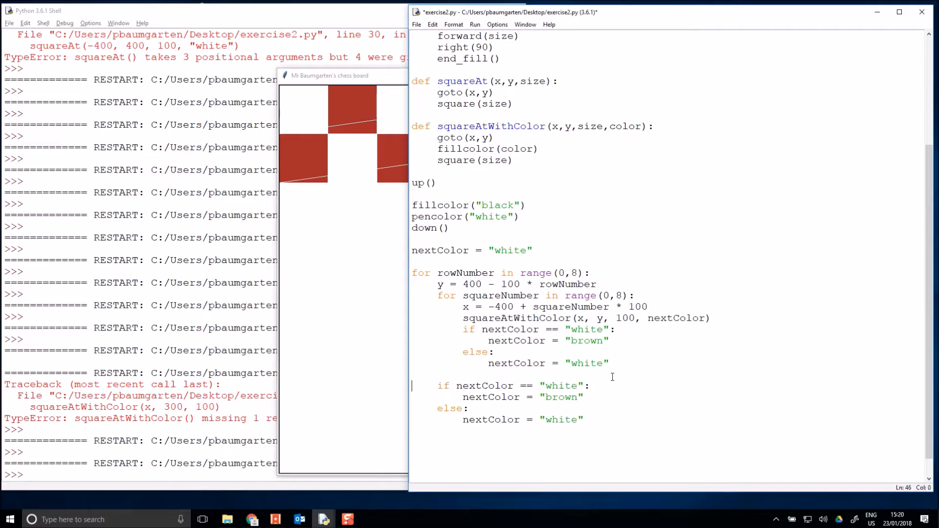
key(Backspace)
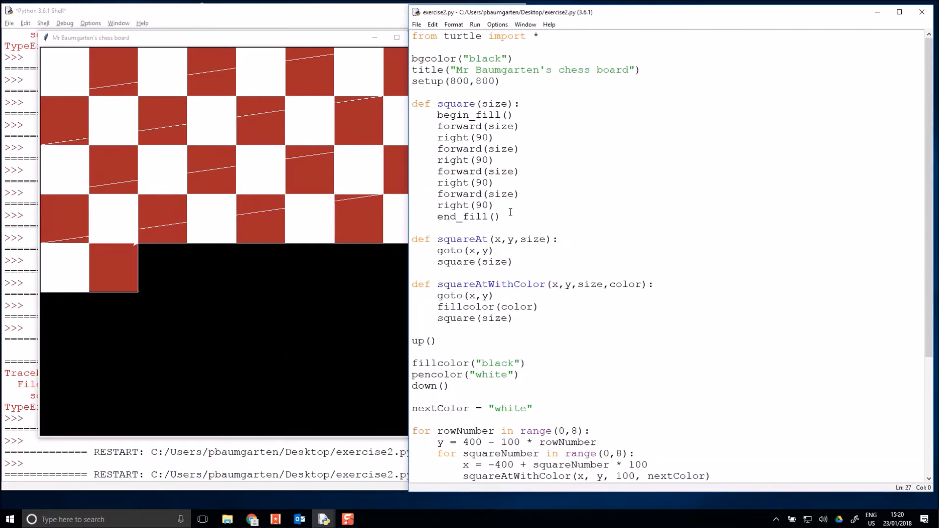
Review the code as the board finishes and highlight the inner colour-switching if statement
drag(437, 114, 500, 216)
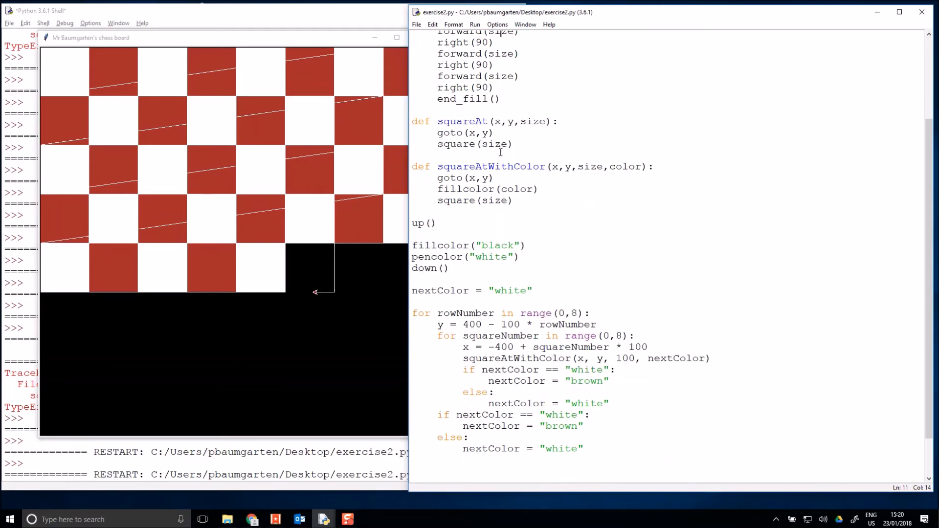
scroll(down, 3)
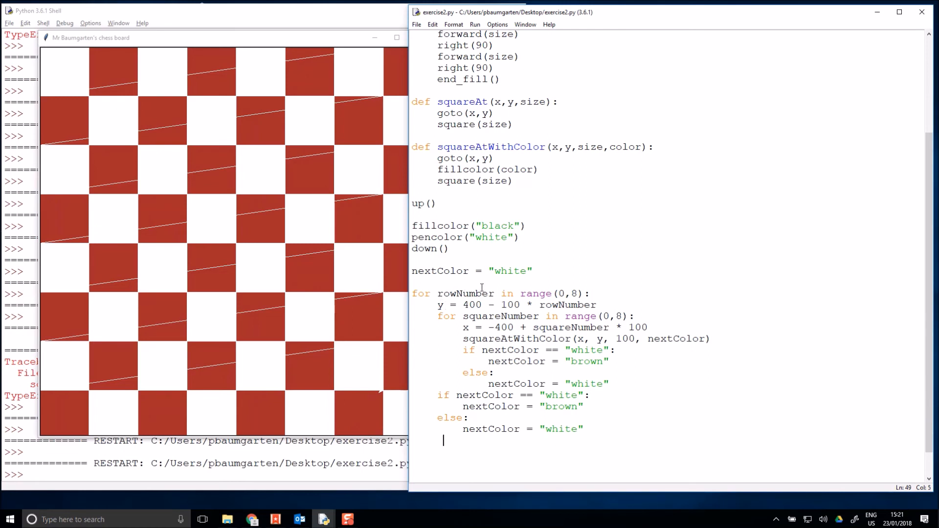
drag(463, 350, 503, 360)
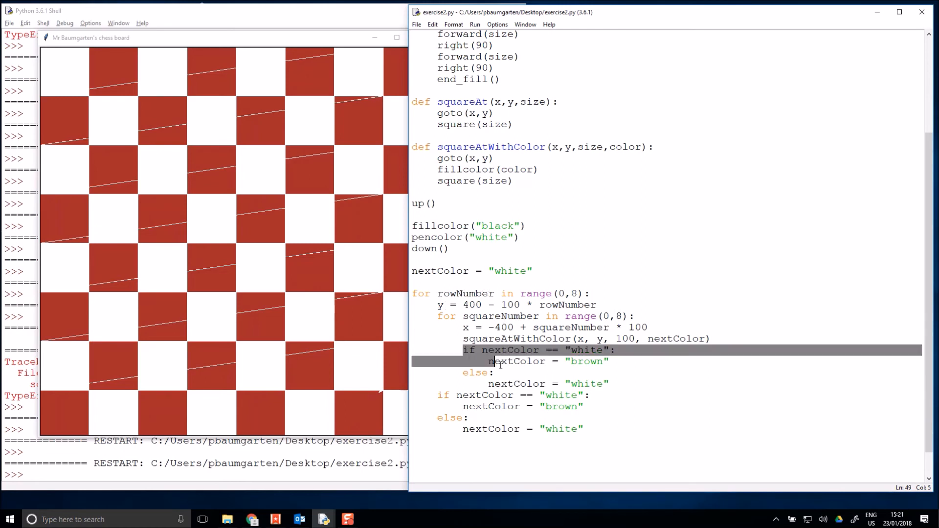